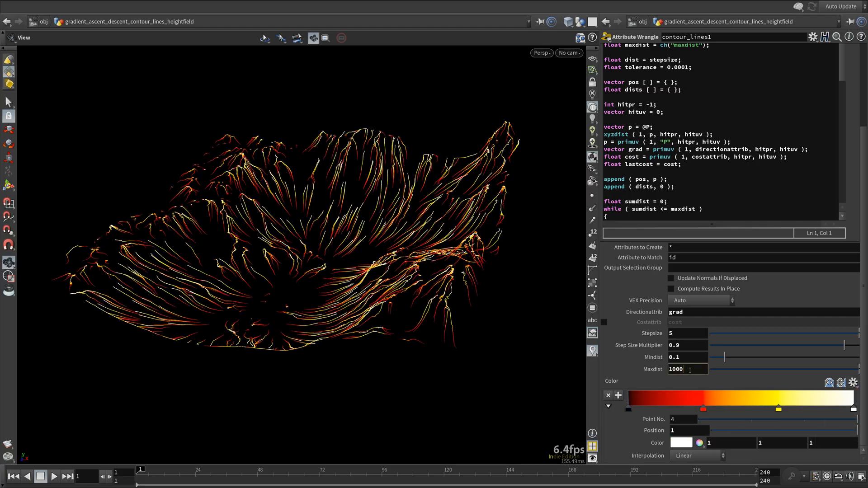
pyautogui.write('500')
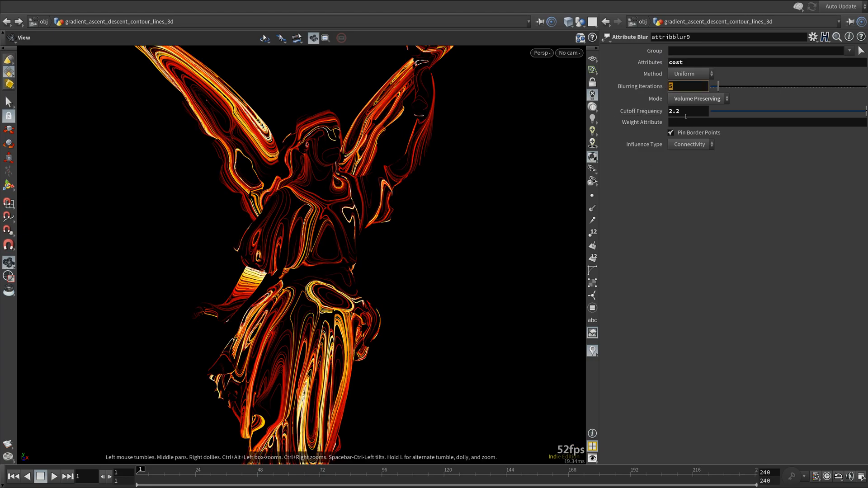
pyautogui.write('50')
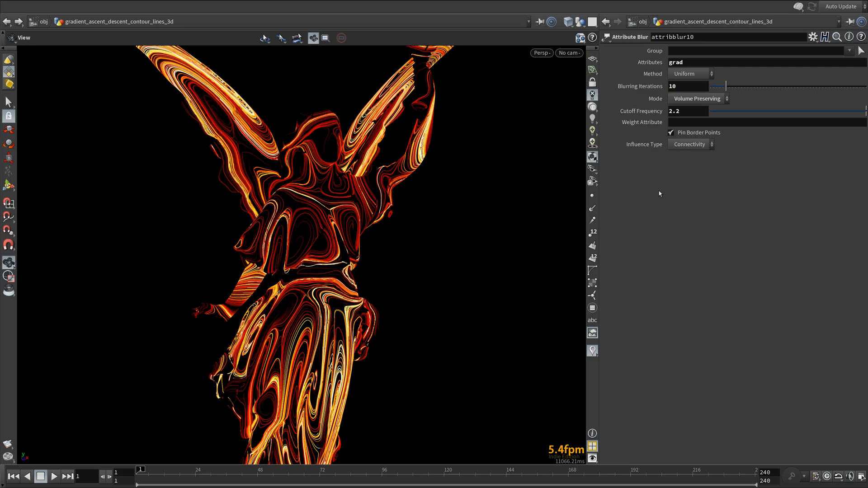
pyautogui.write('50')
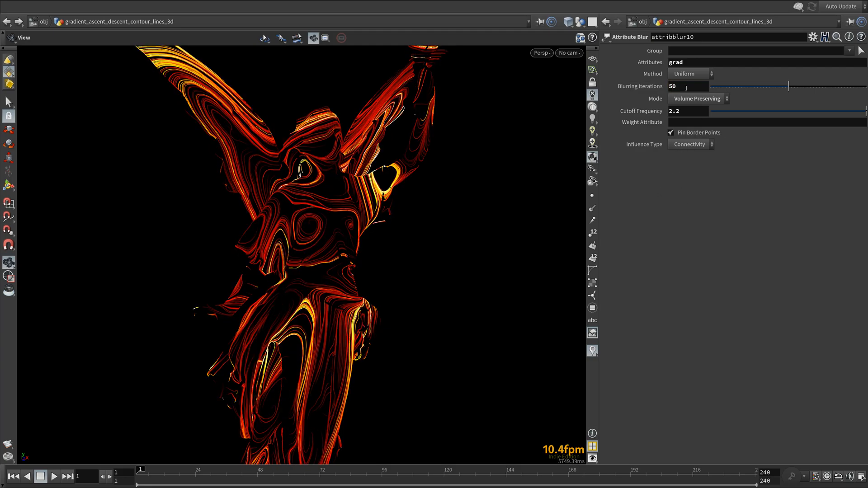